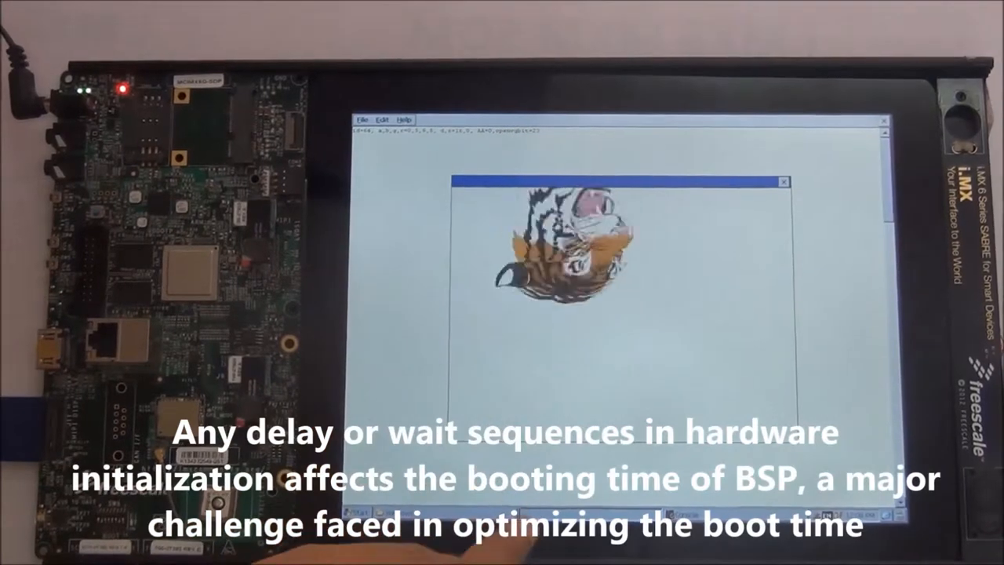
Close the tiger picture so the file explorer's folder contents show again
click(783, 182)
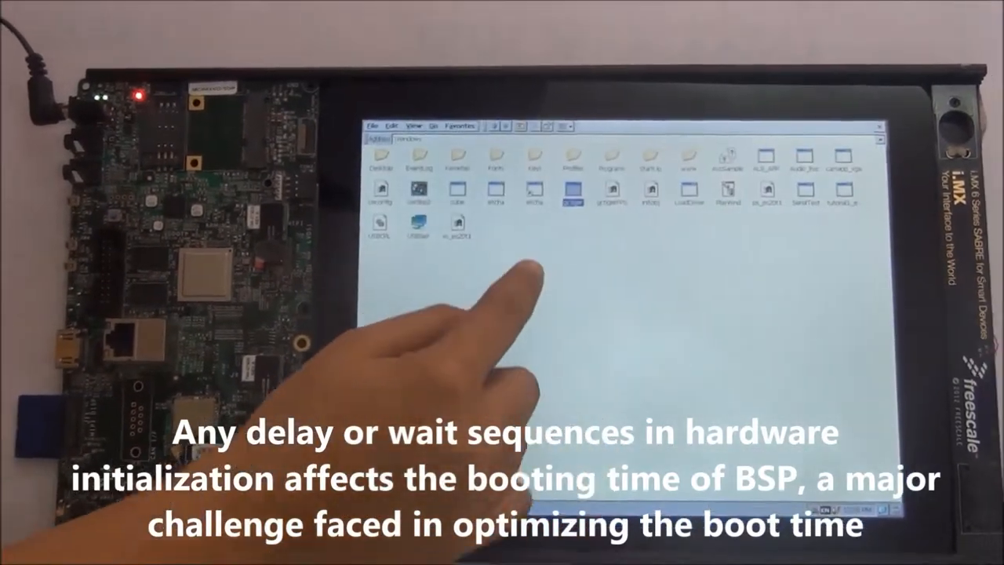